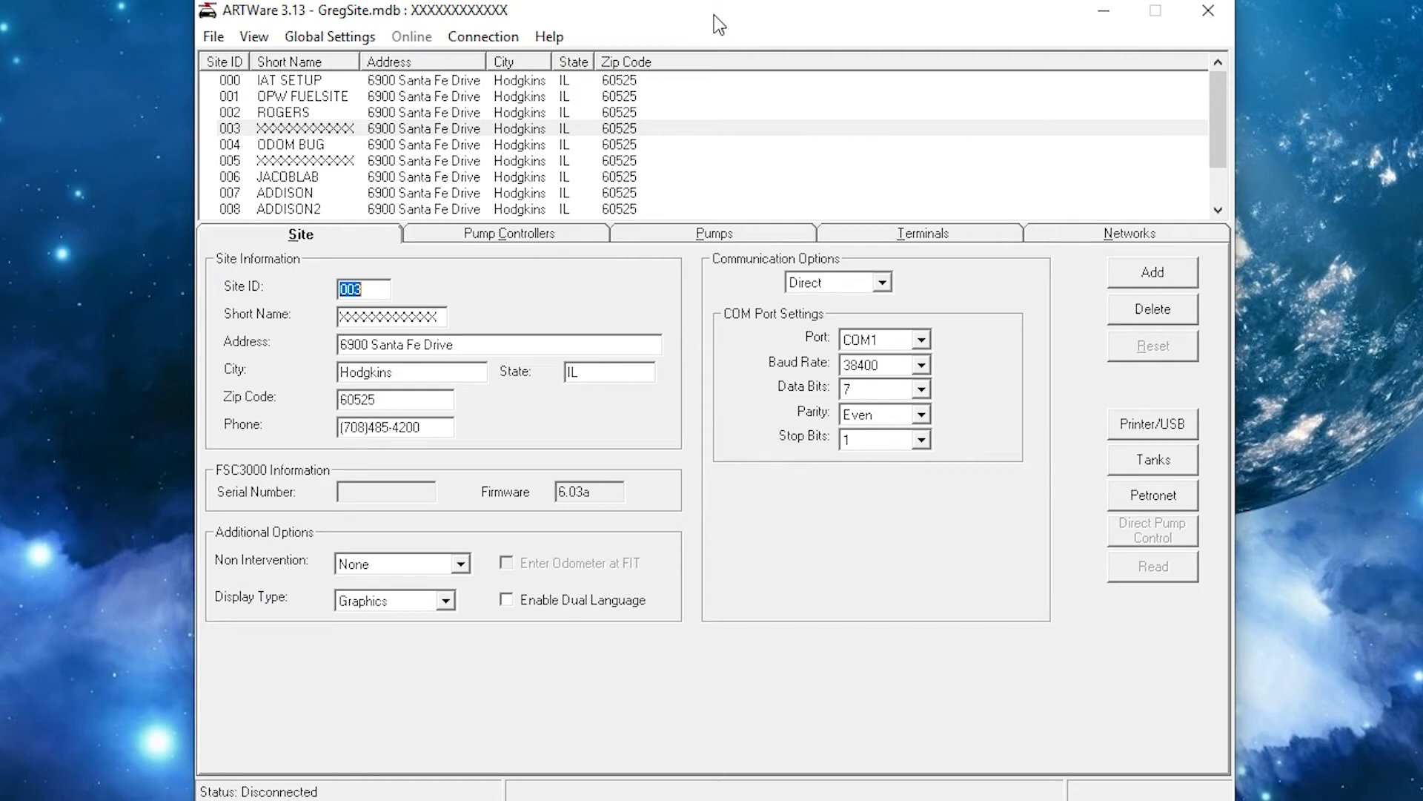
- Connect to site 003 and log in with the Admin credentials
{"action": "left_click", "coordinate": [482, 36]}
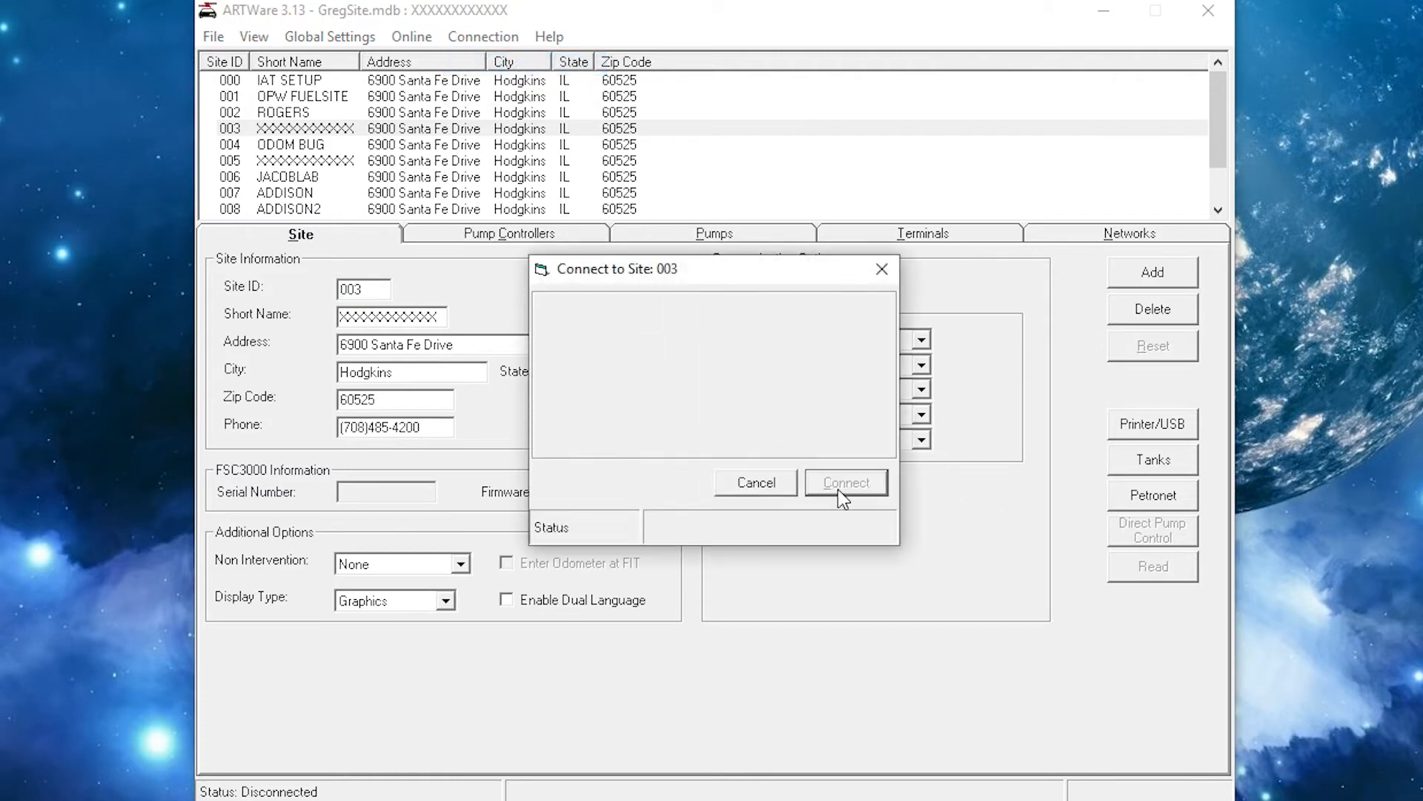
{"action": "left_click", "coordinate": [844, 482]}
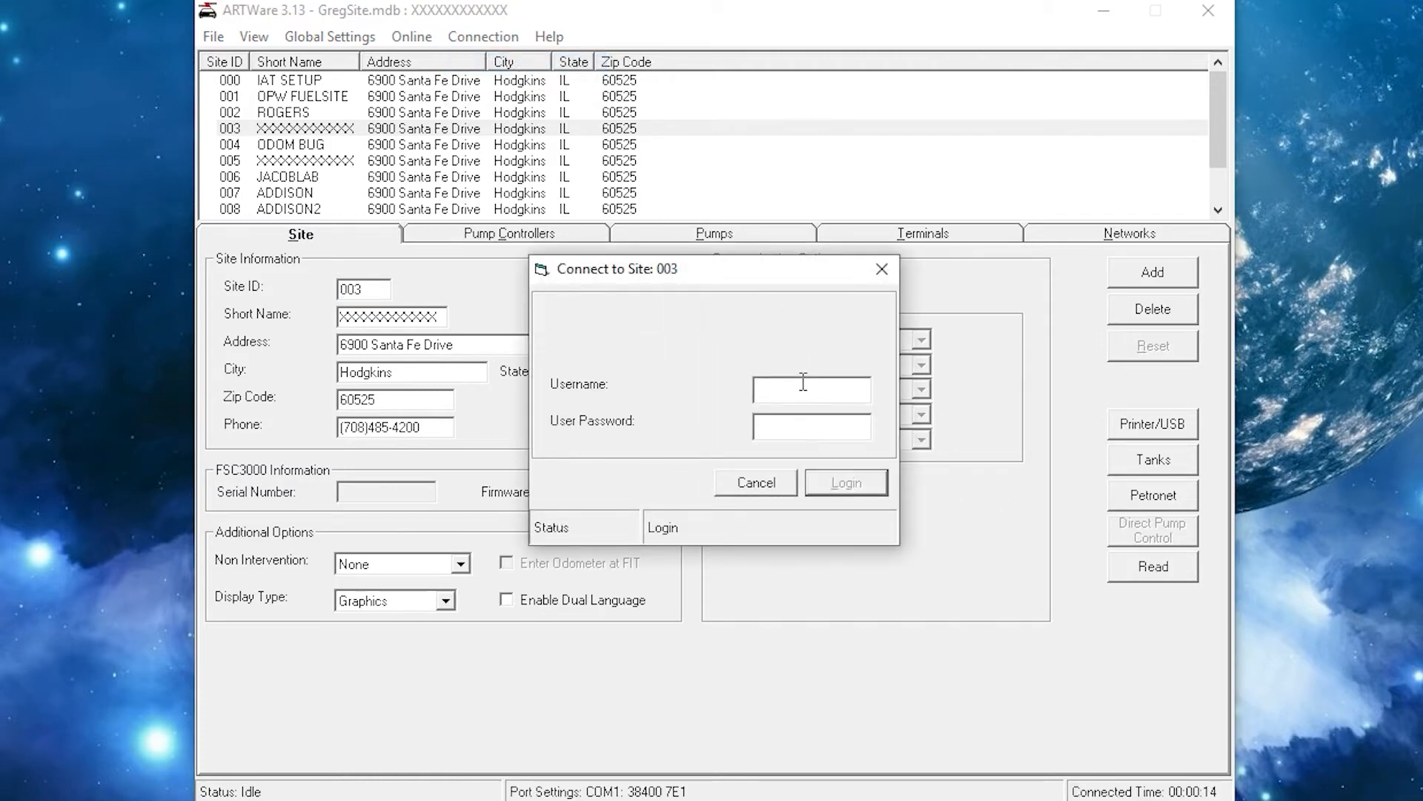
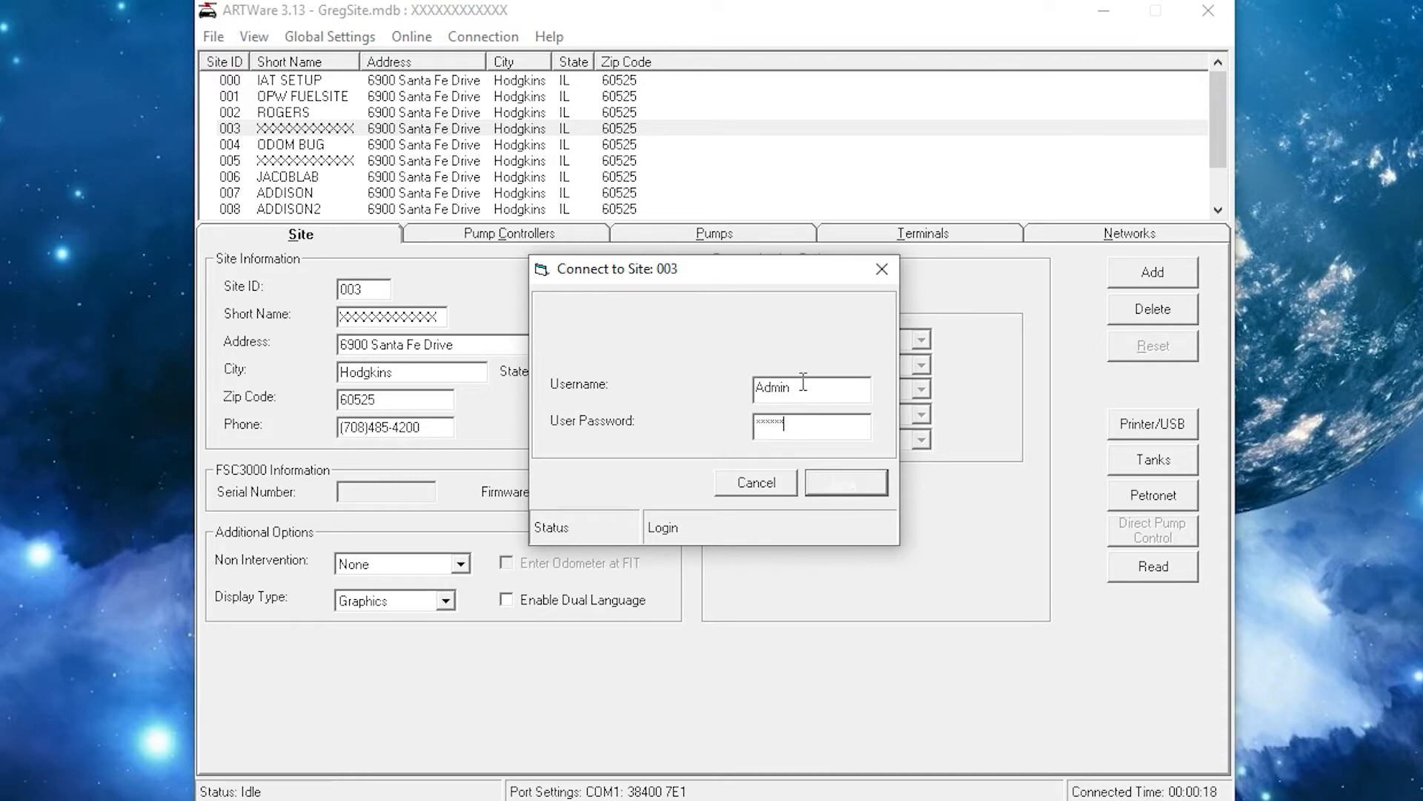
{"action": "left_click", "coordinate": [844, 482]}
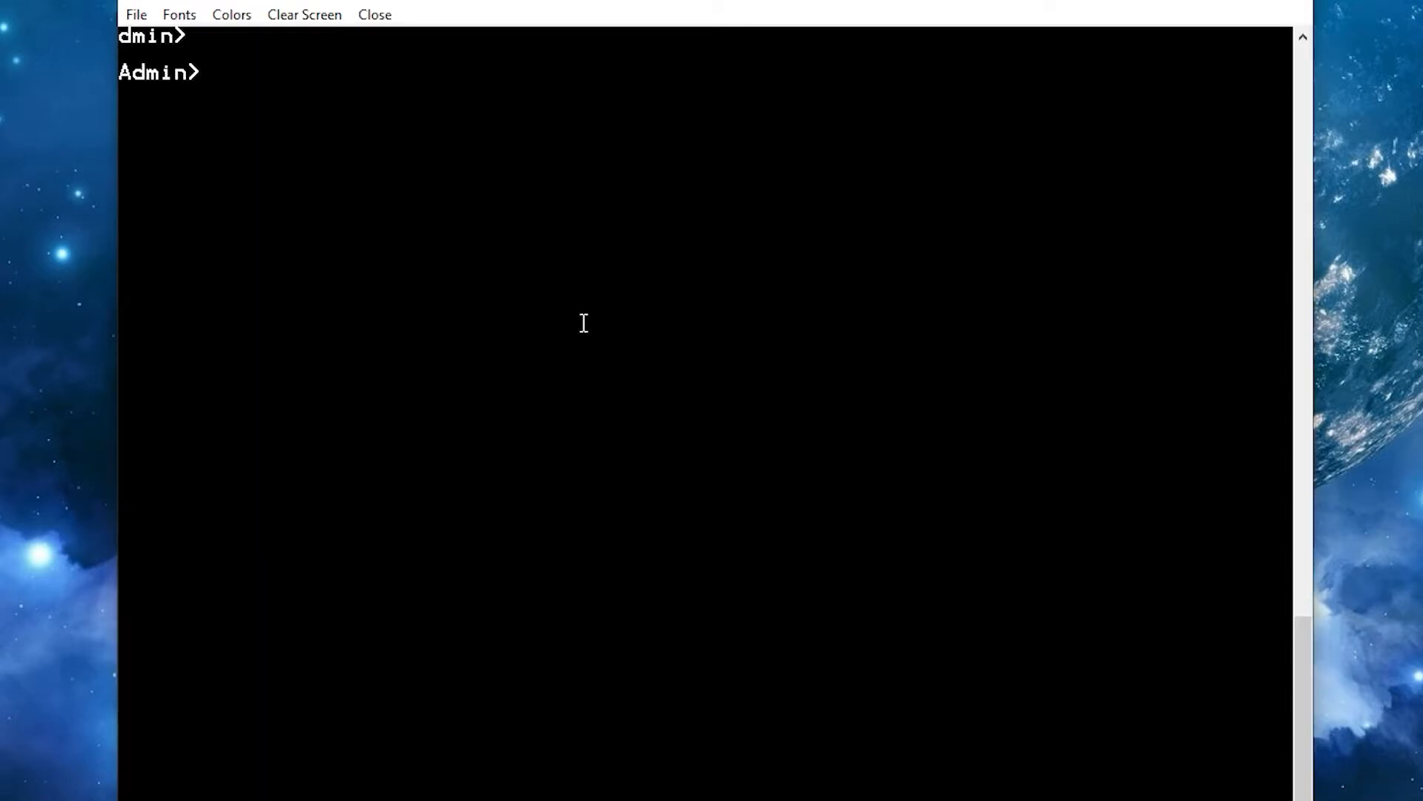
- Run 'install iat', then start a port test on the IAT port only, skipping Petronet and Primary Host
{"action": "type", "text": "install ia"}
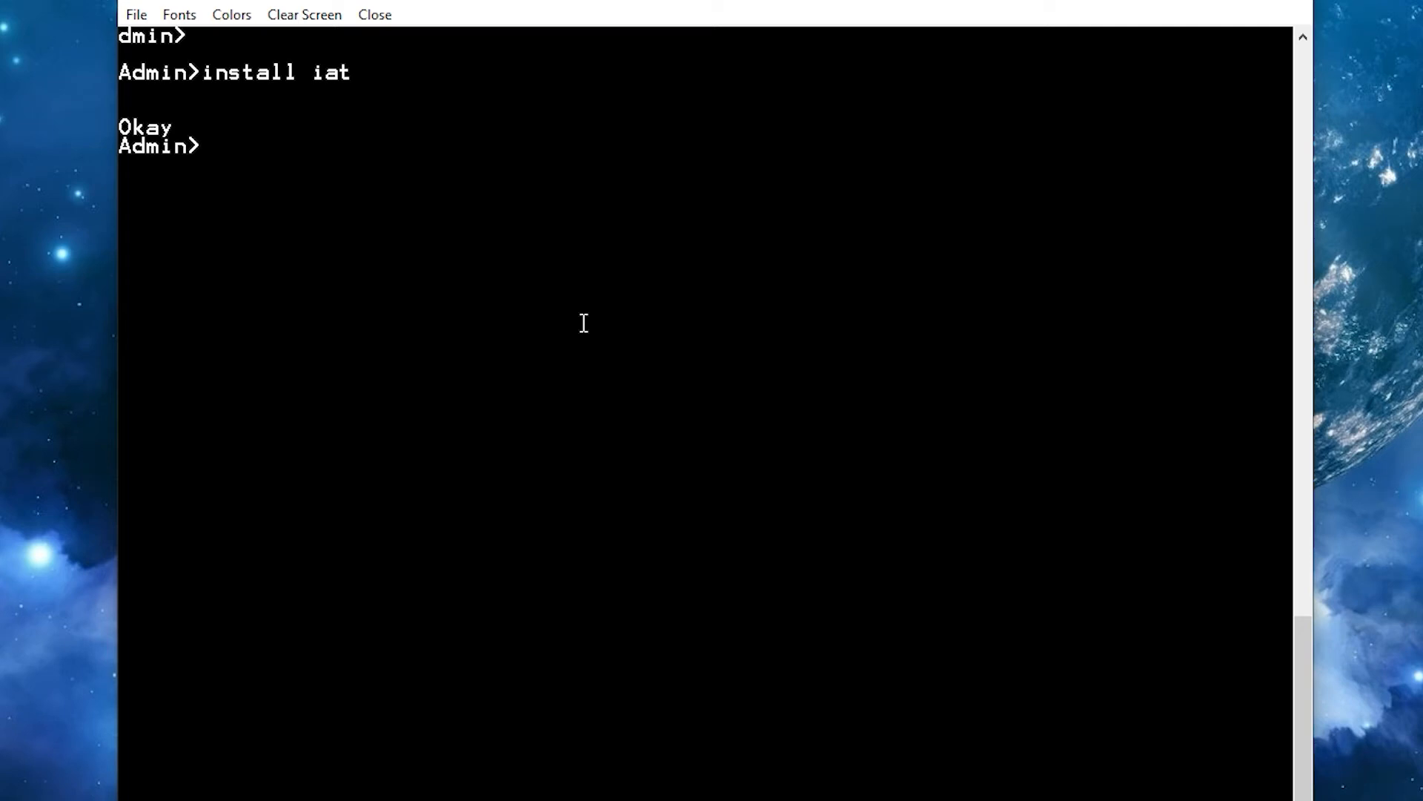
{"action": "type", "text": "test"}
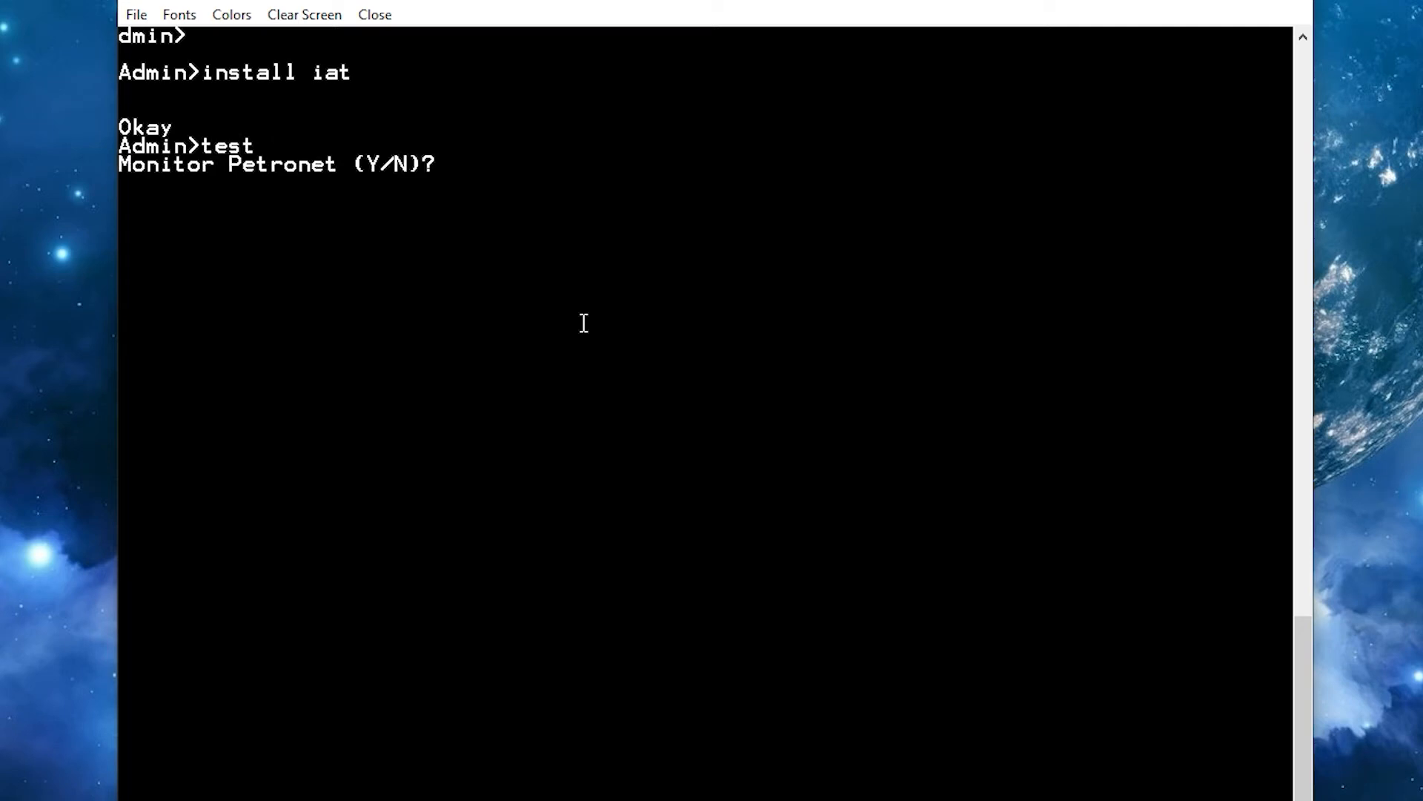
{"action": "type", "text": "N"}
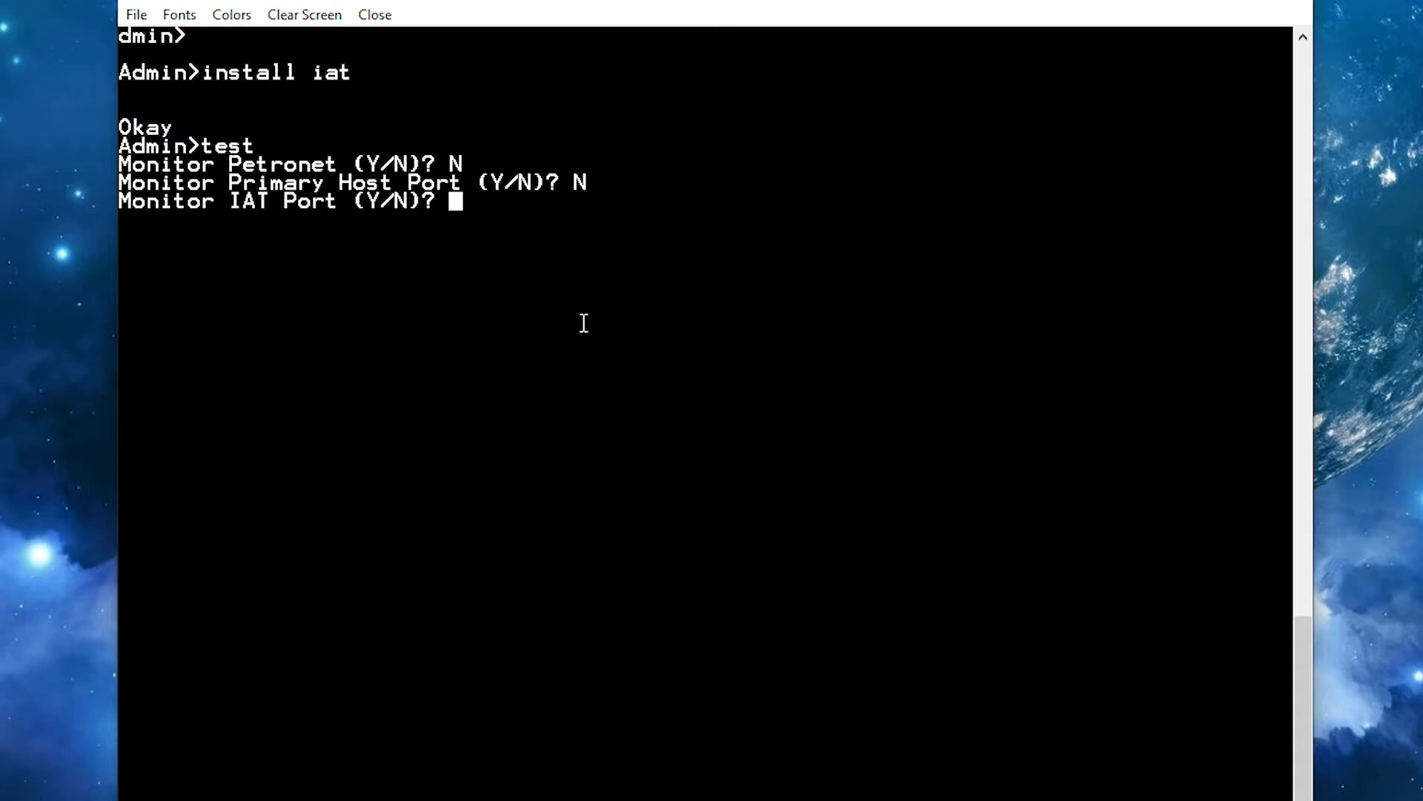
{"action": "type", "text": "y"}
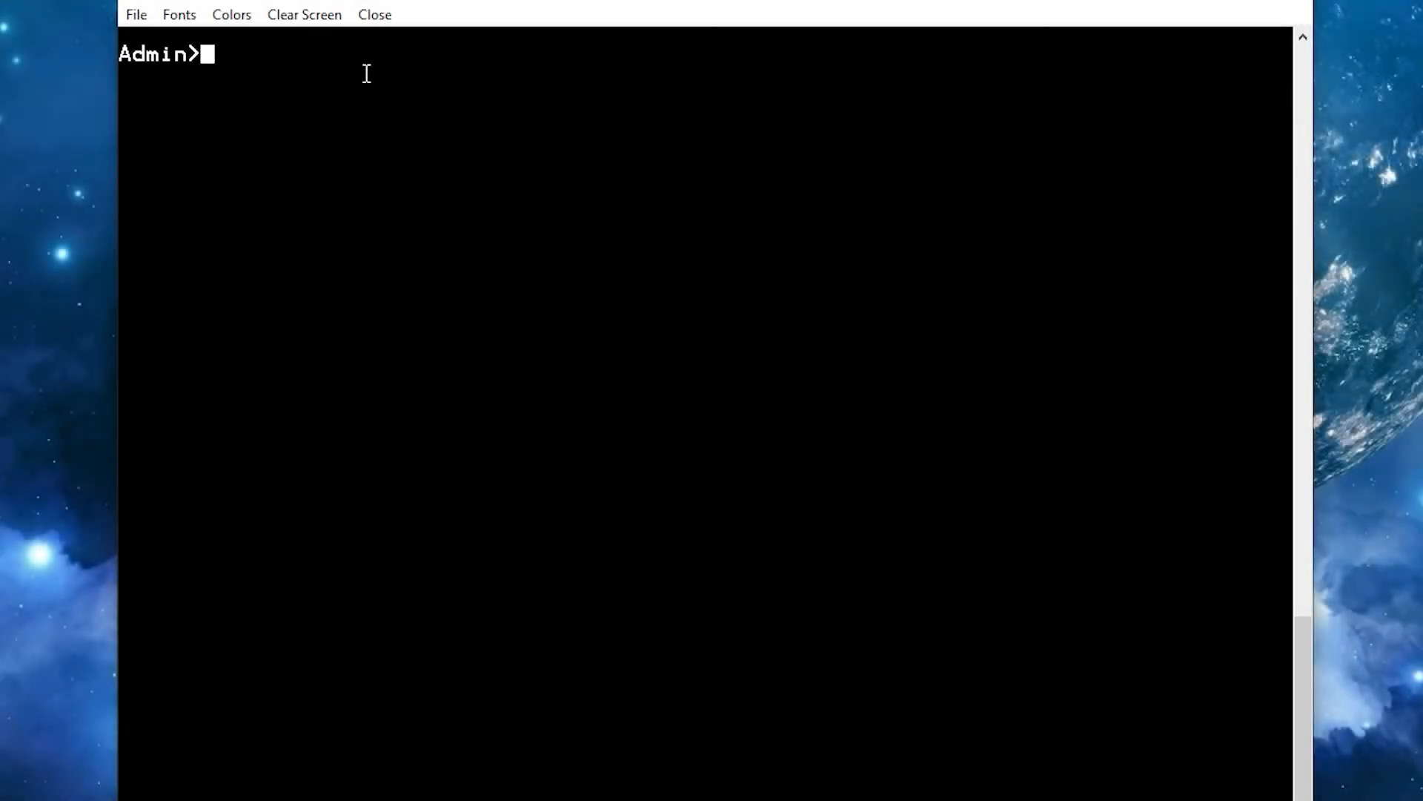
- Insert card 1234 as a valid single card with MISC and ODOM disabled, and no more cards
{"action": "type", "text": "insert"}
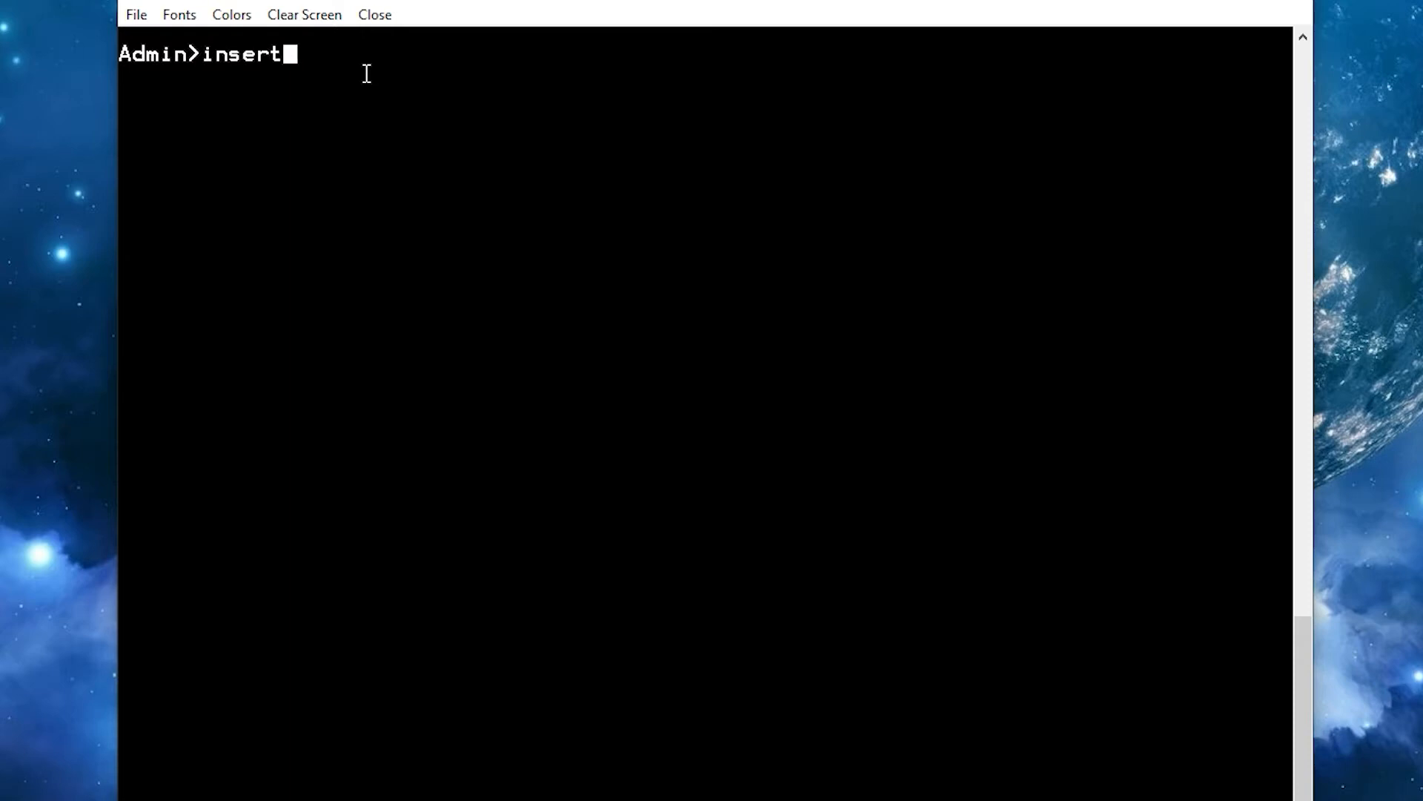
{"action": "type", "text": "card"}
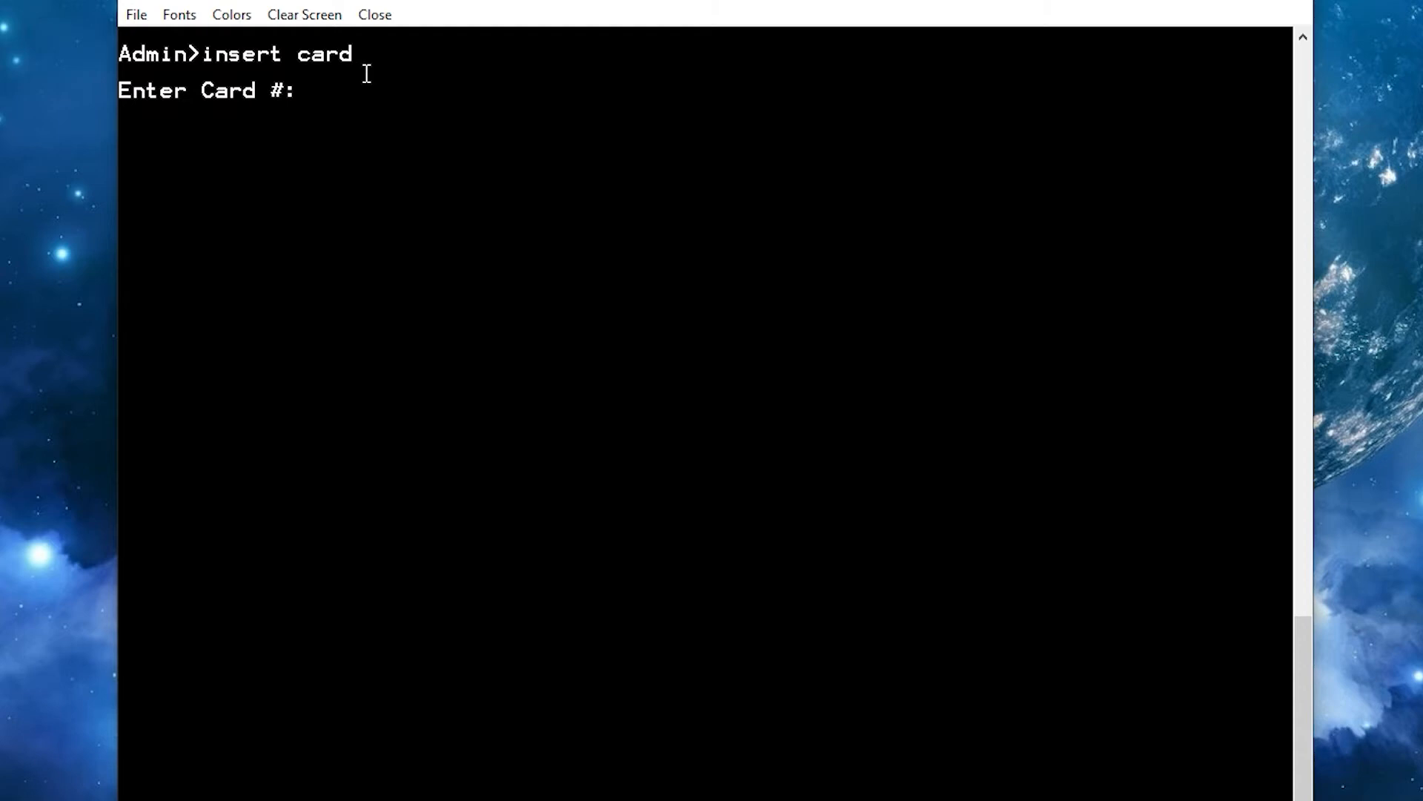
{"action": "type", "text": "1234"}
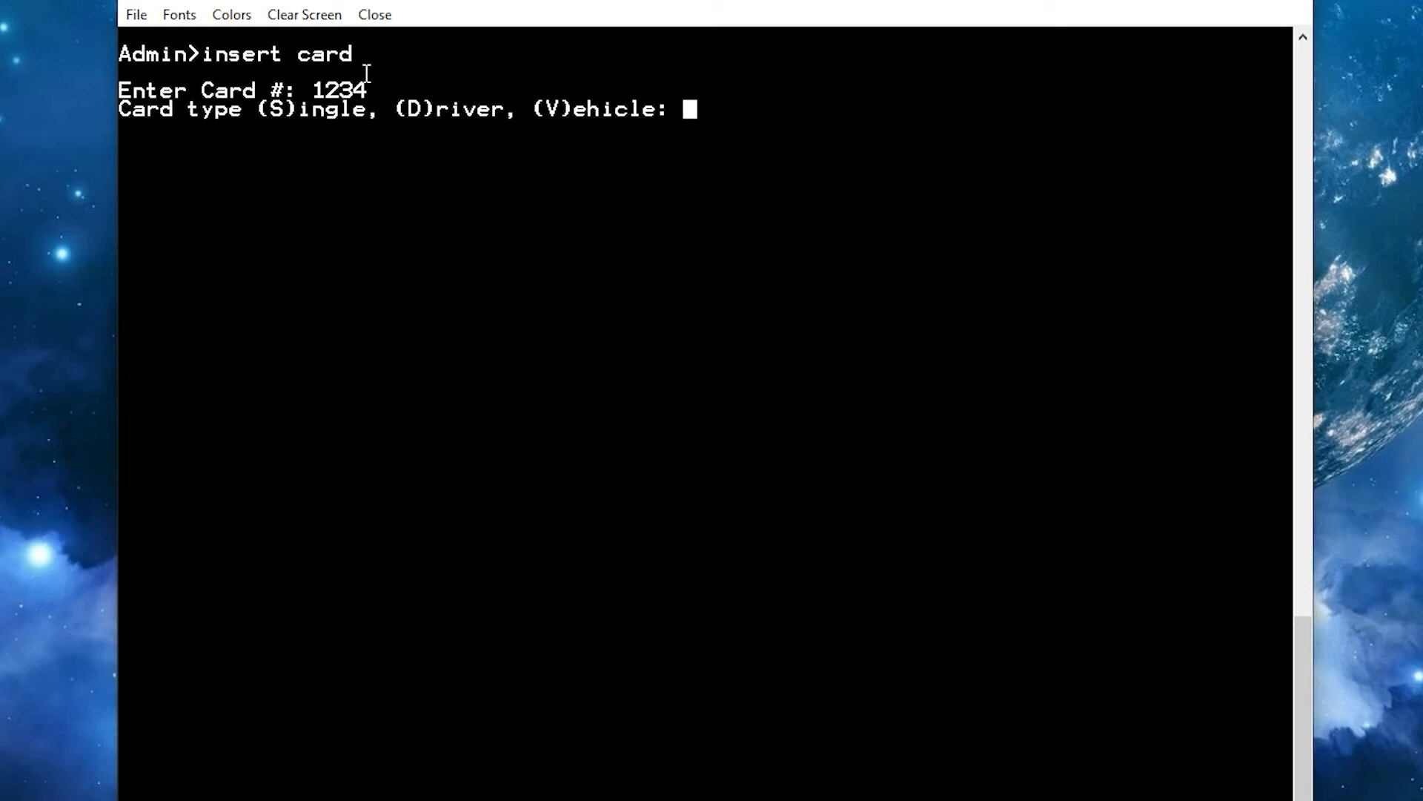
{"action": "type", "text": "s"}
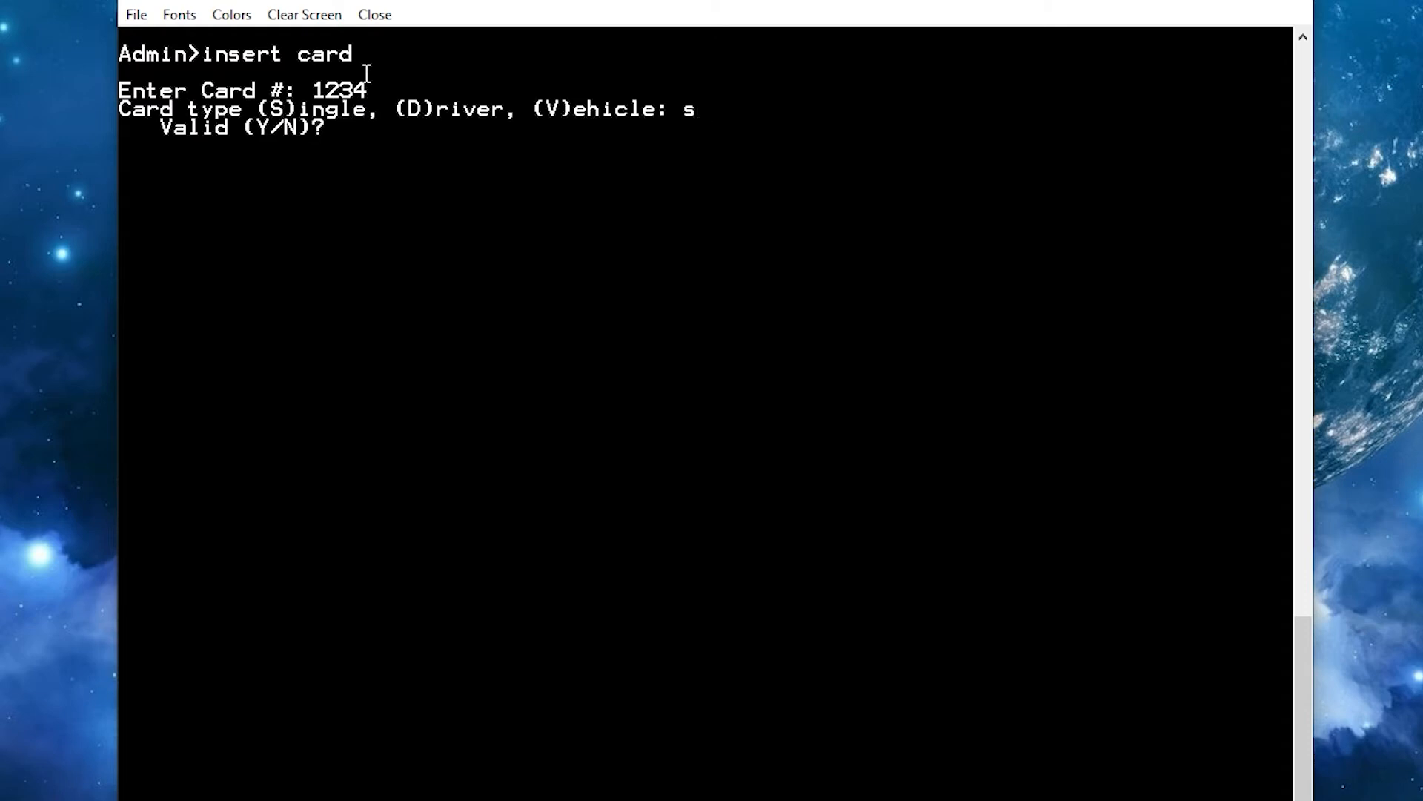
{"action": "type", "text": "y"}
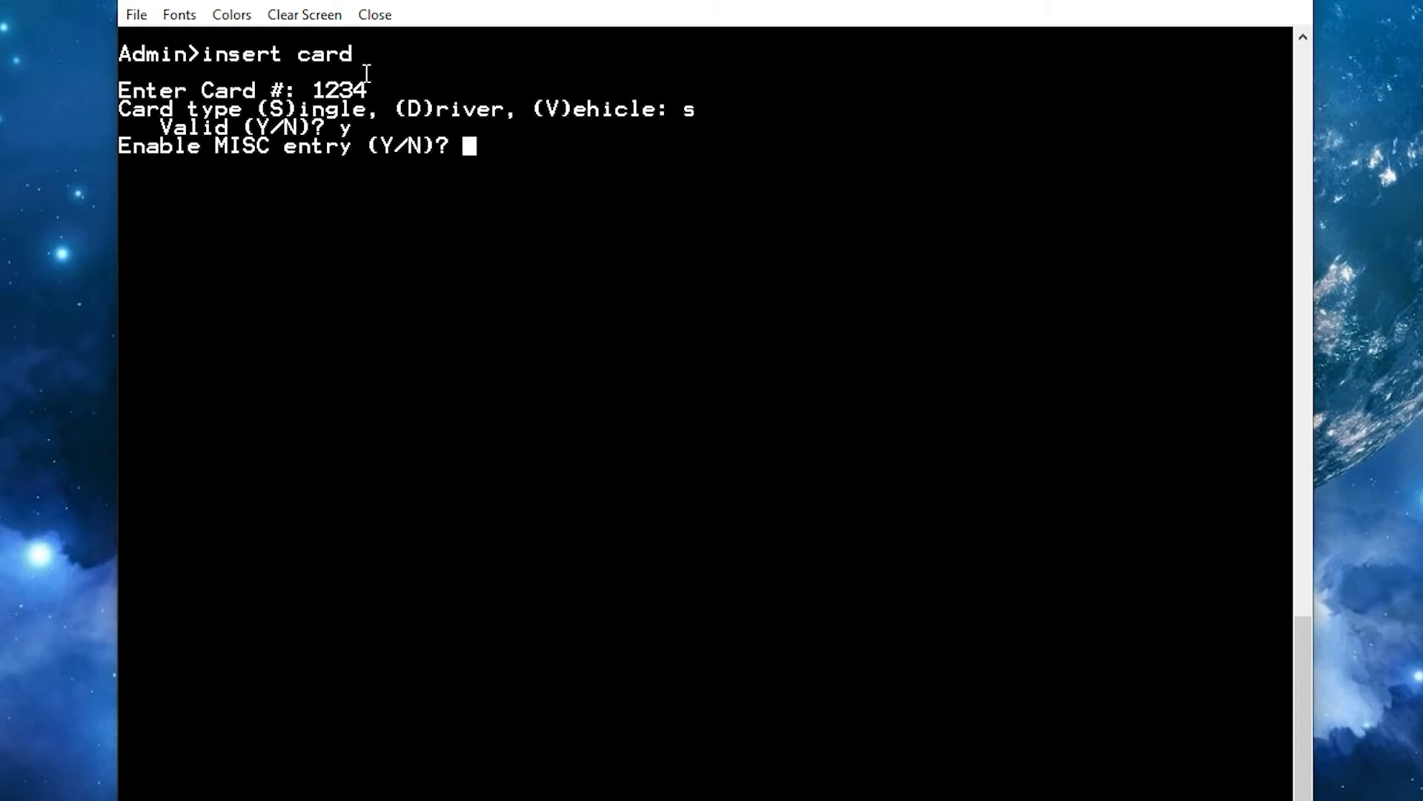
{"action": "type", "text": "N"}
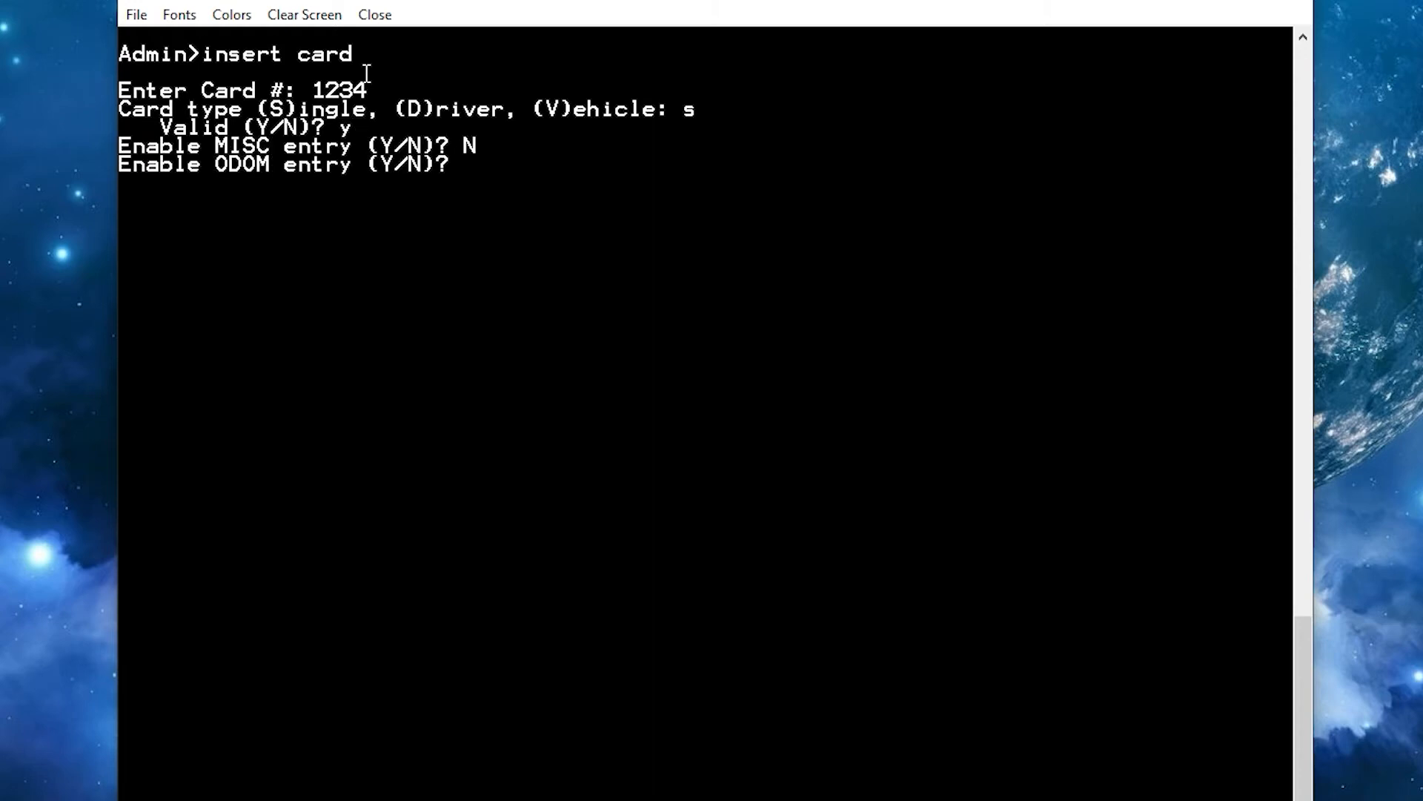
{"action": "type", "text": "N"}
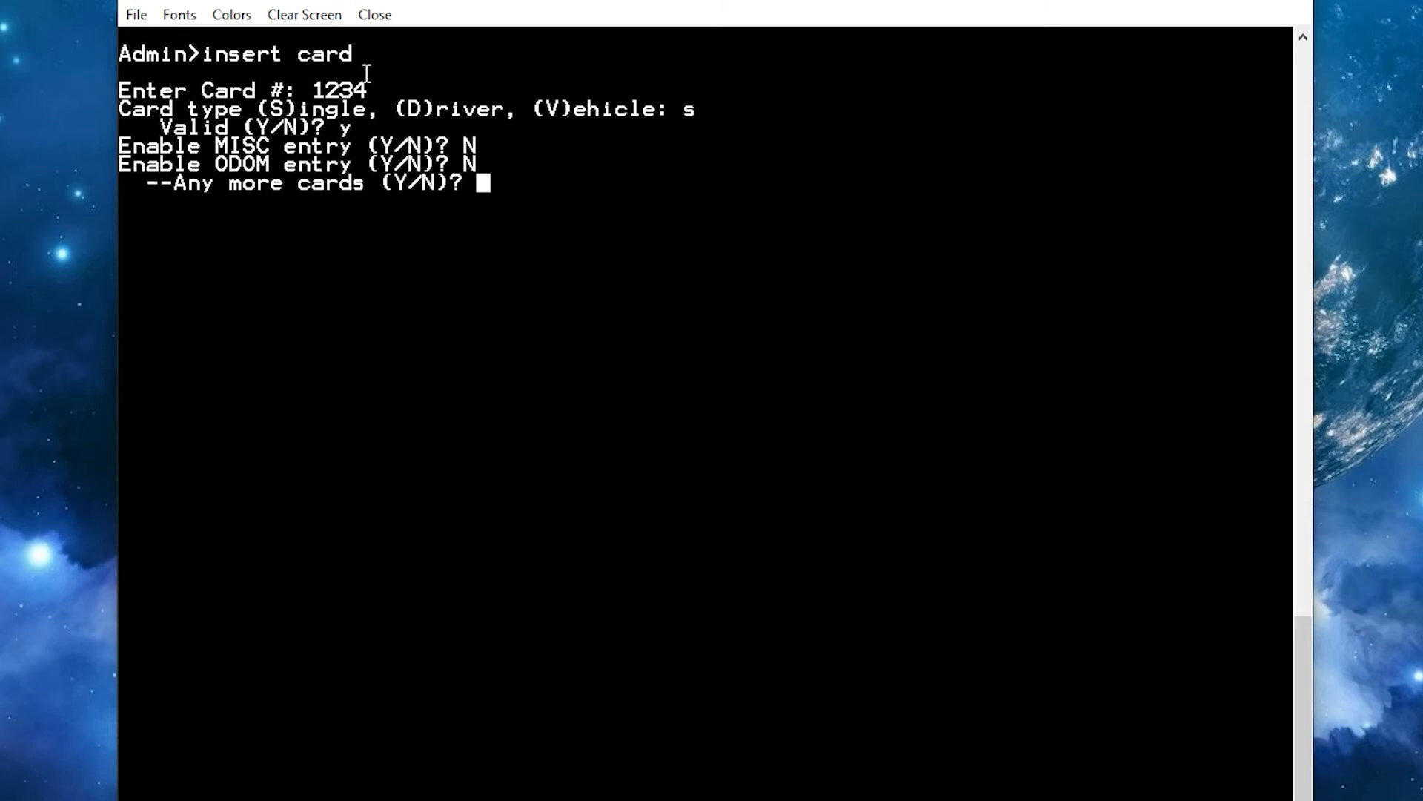
{"action": "type", "text": "N"}
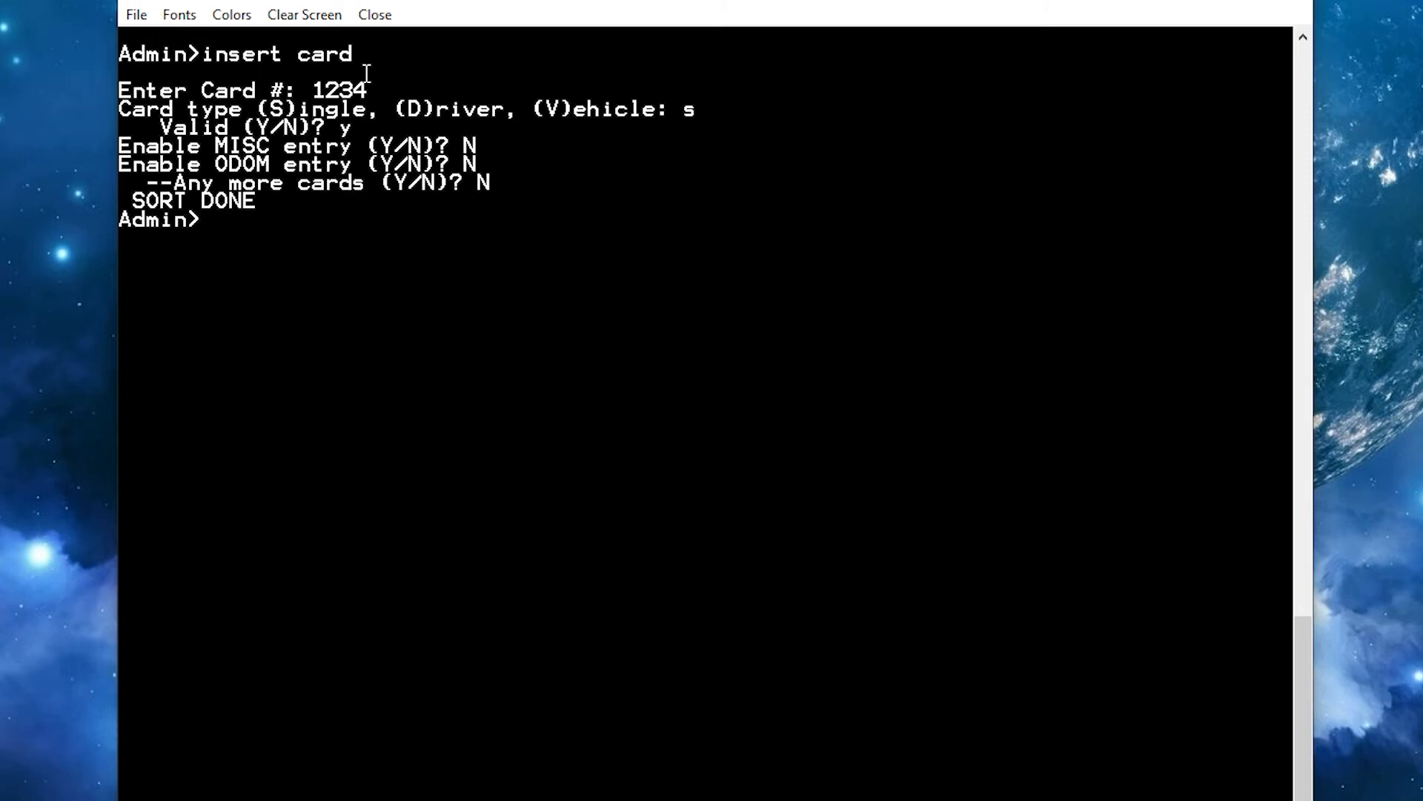
{"action": "key", "text": "enter"}
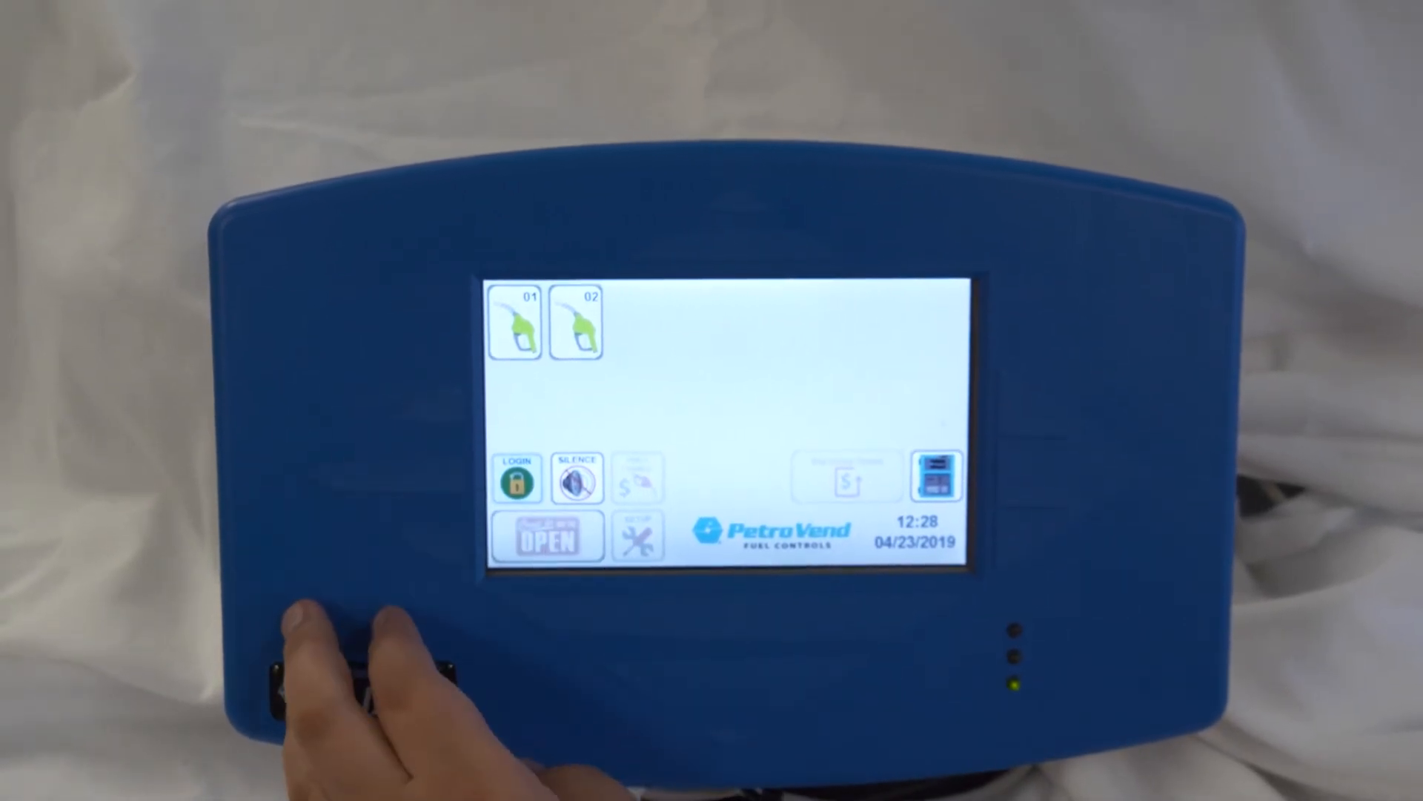
- Log in as operator 1 with the security number and open Setup's Operators list
{"action": "left_click", "coordinate": [516, 477]}
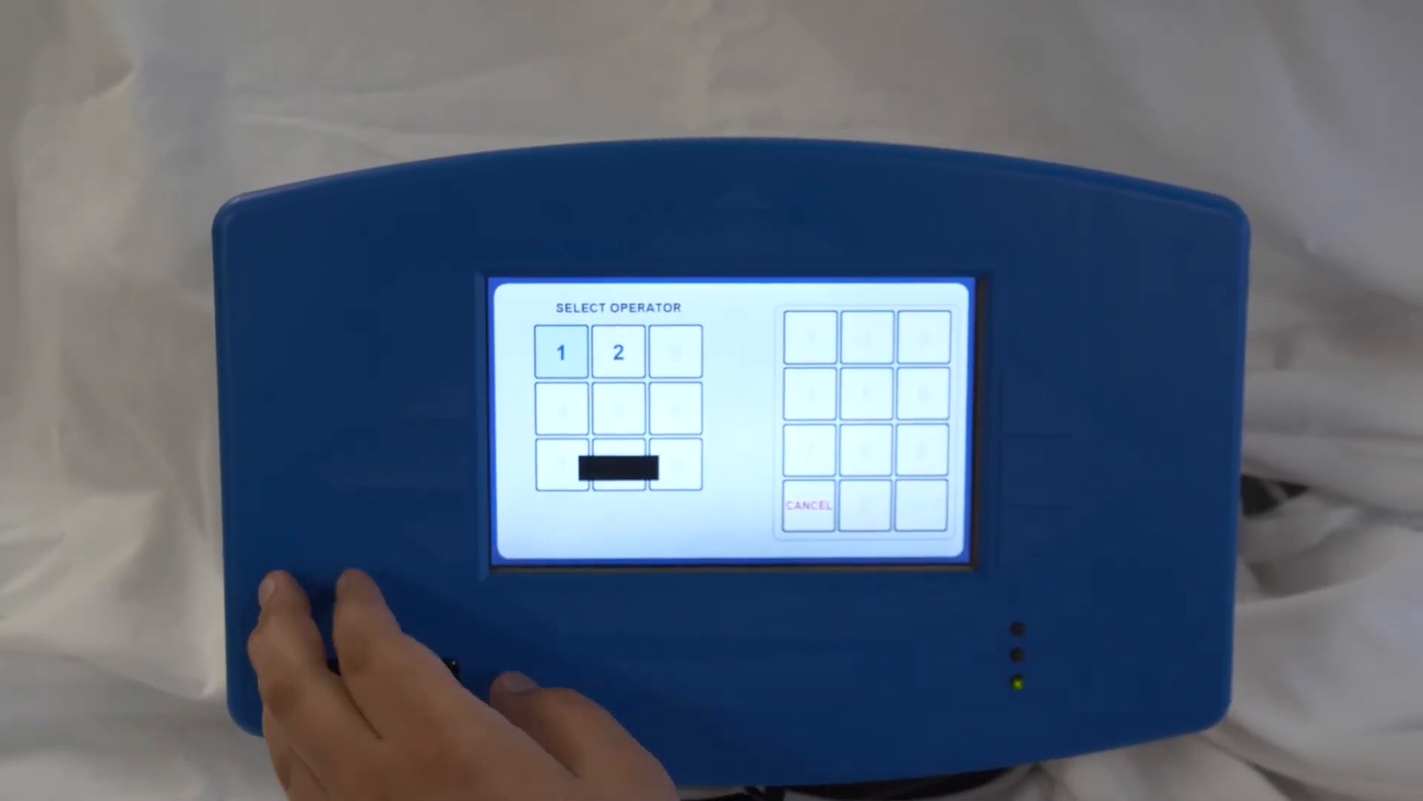
{"action": "left_click", "coordinate": [560, 352]}
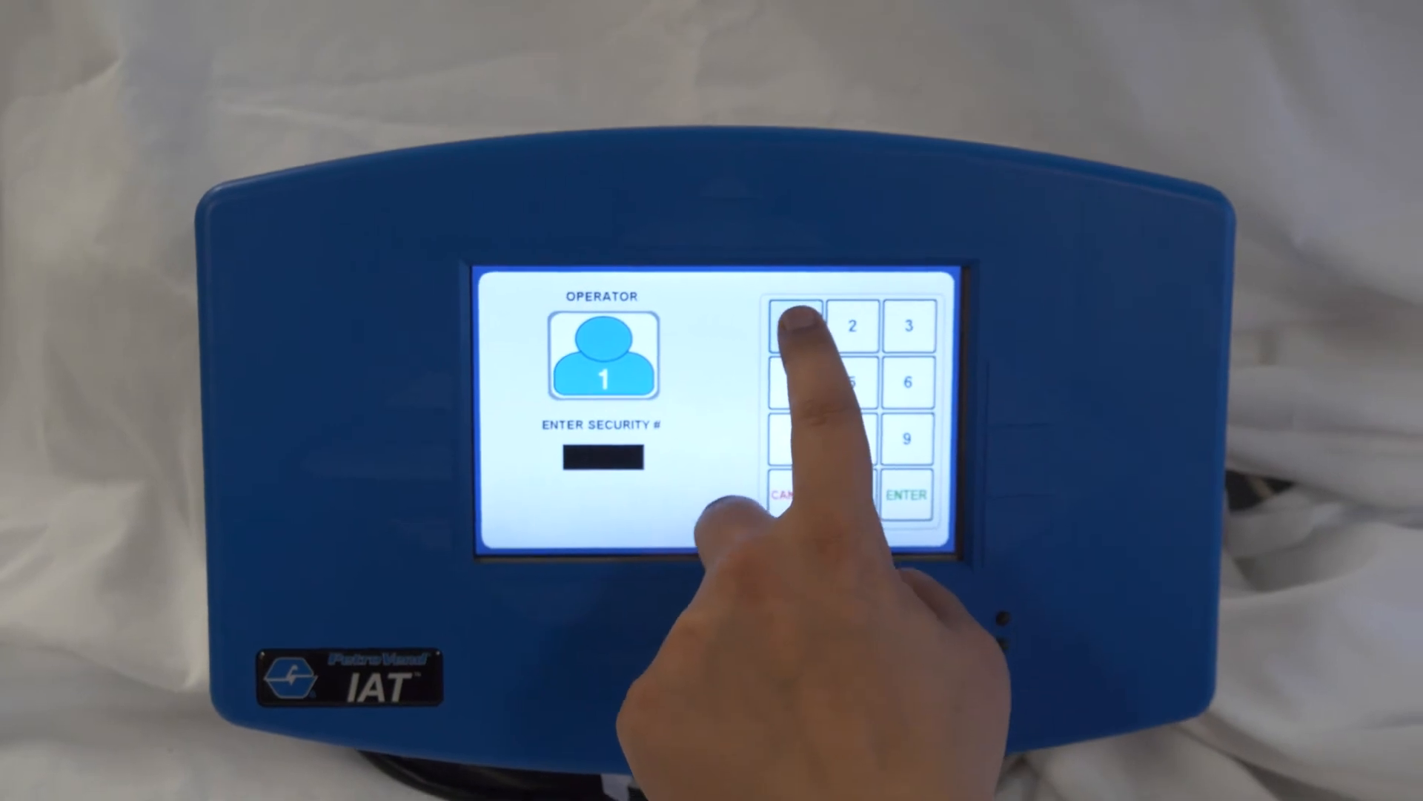
{"action": "left_click", "coordinate": [794, 327]}
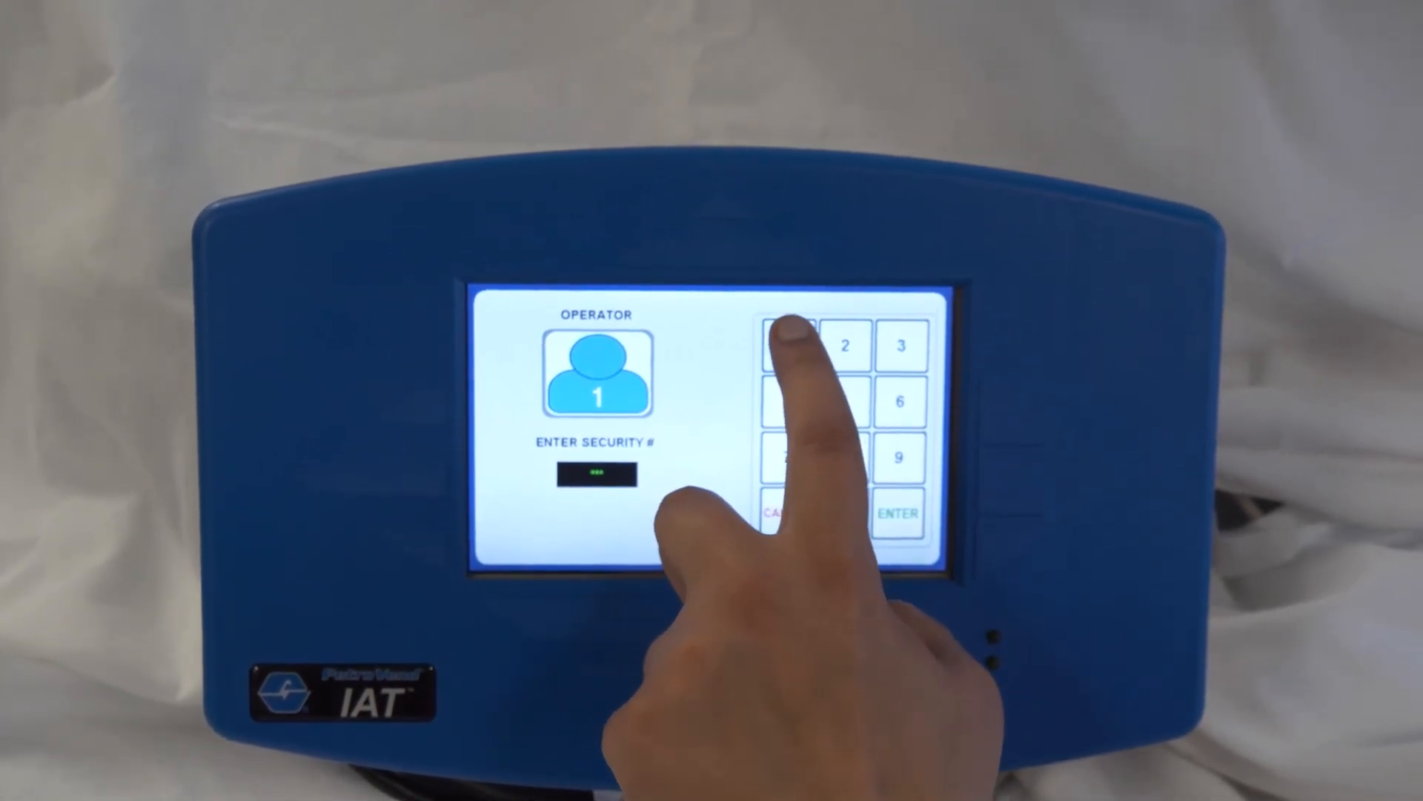
{"action": "left_click", "coordinate": [794, 334]}
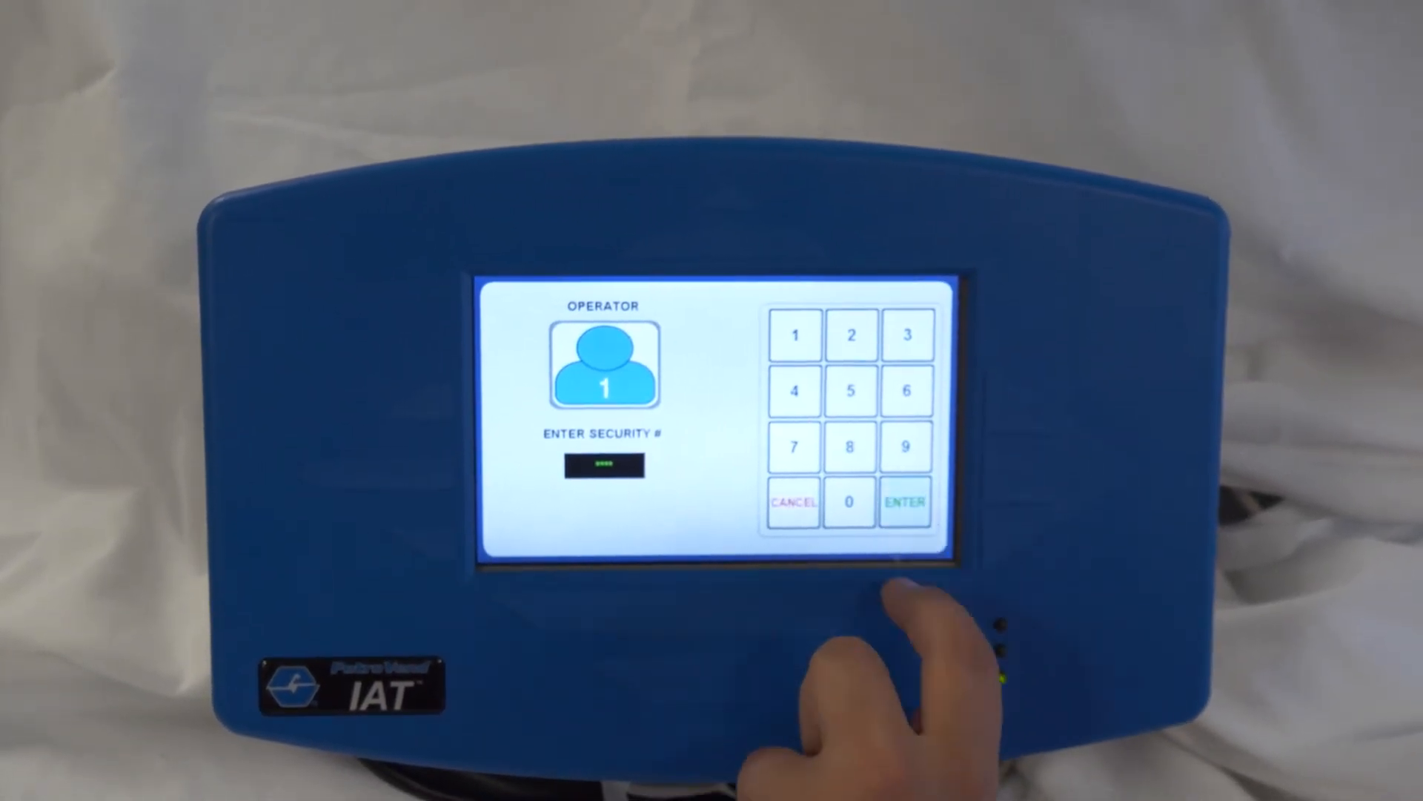
{"action": "left_click", "coordinate": [904, 501]}
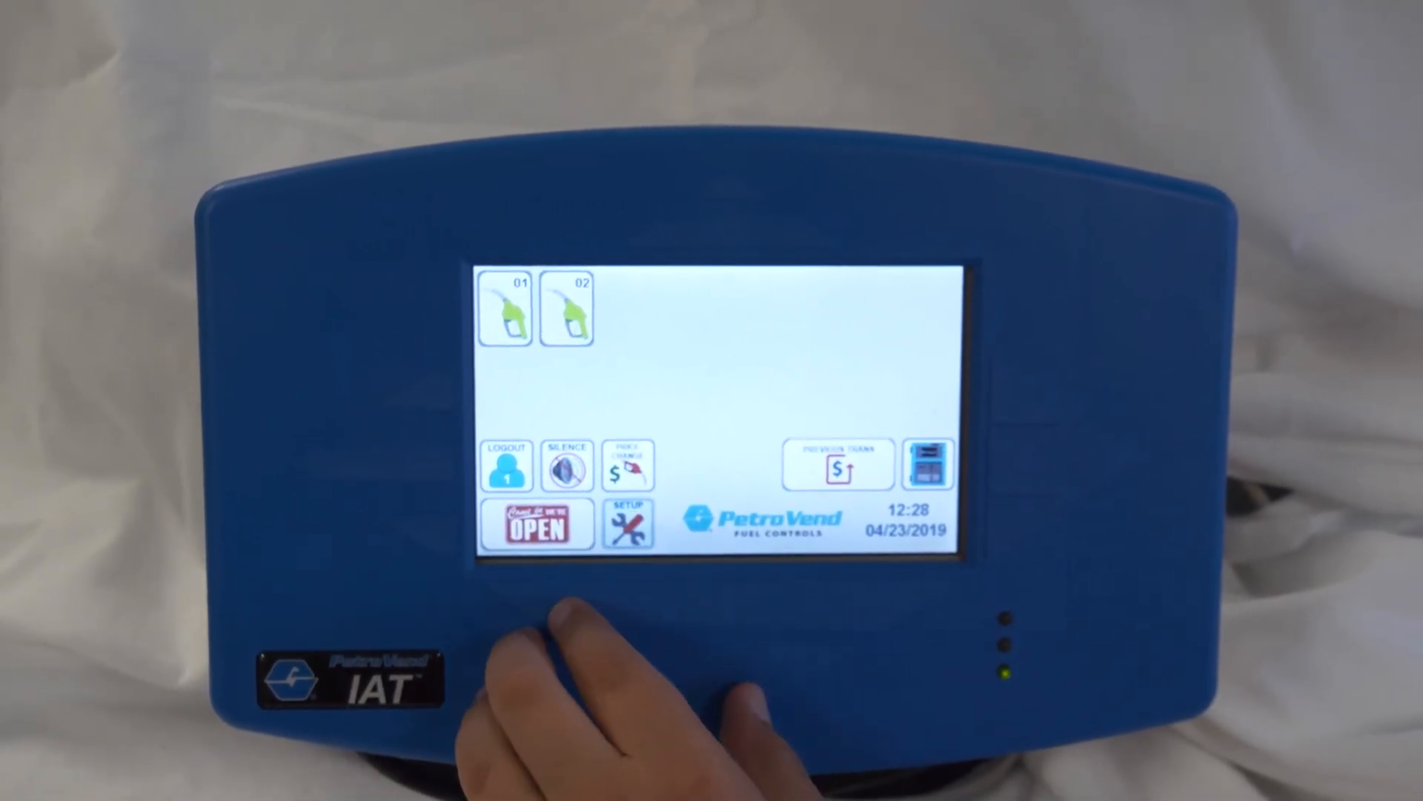
{"action": "left_click", "coordinate": [627, 525]}
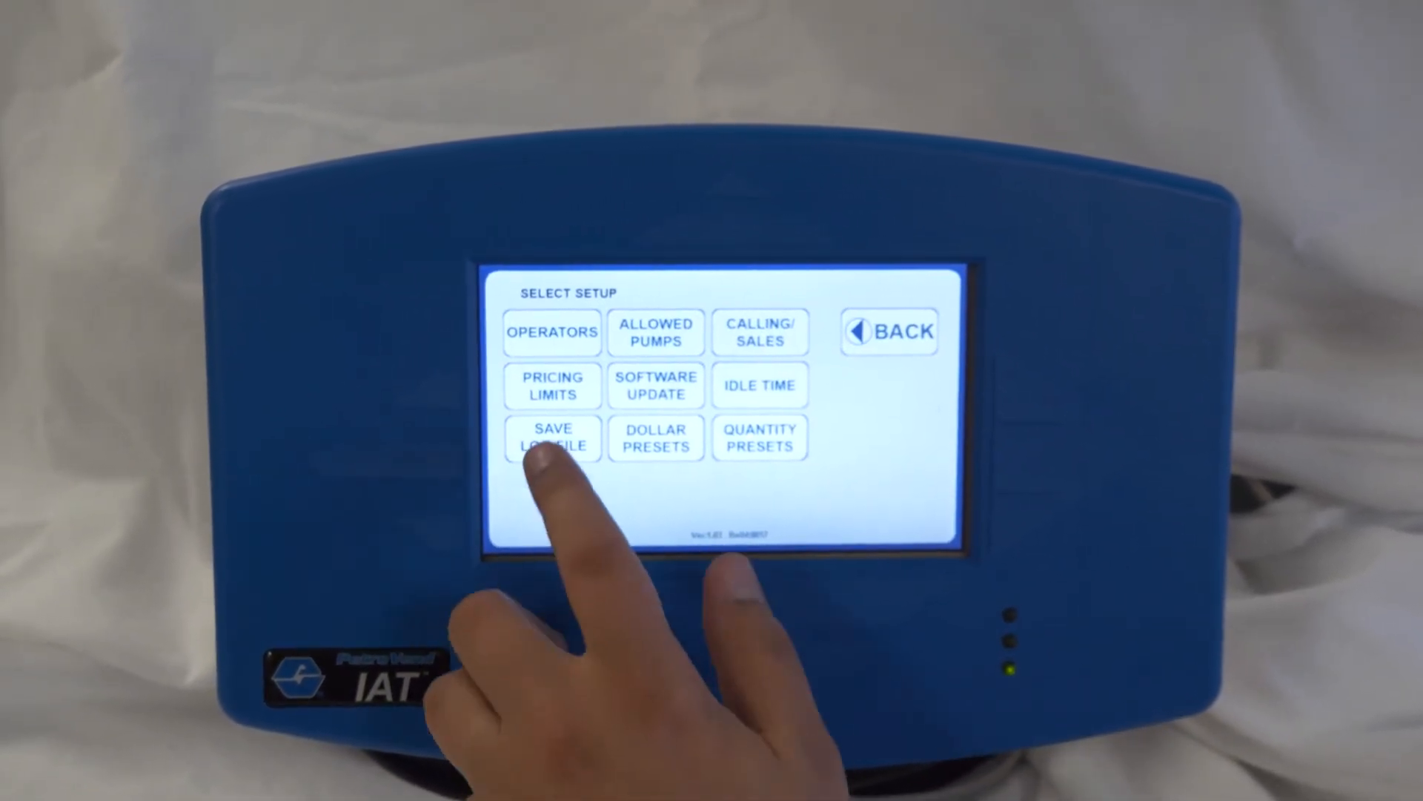
{"action": "left_click", "coordinate": [552, 332]}
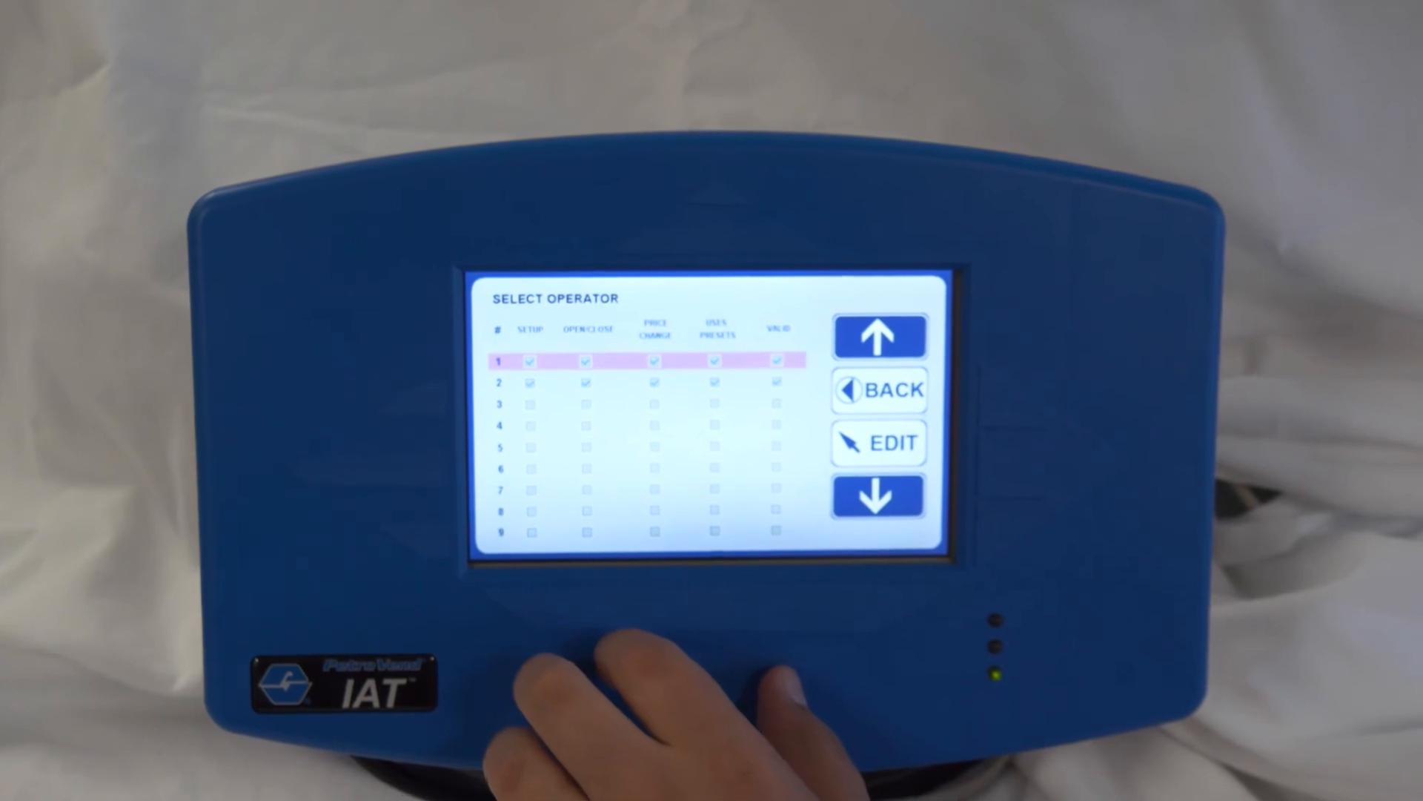
- Edit operator 1, set Card # to 1234, save, and dismiss the success message
{"action": "left_click", "coordinate": [877, 443]}
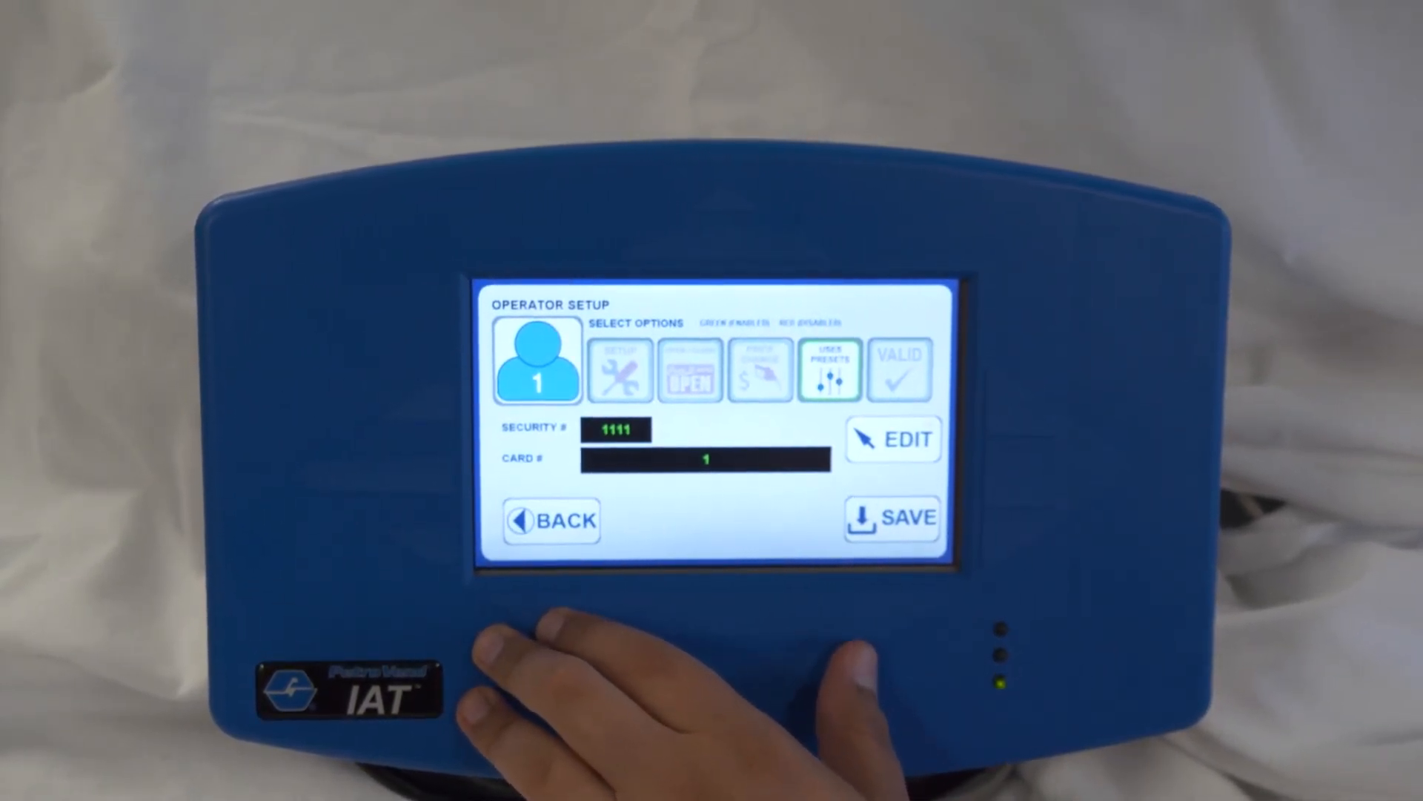
{"action": "left_click", "coordinate": [707, 446]}
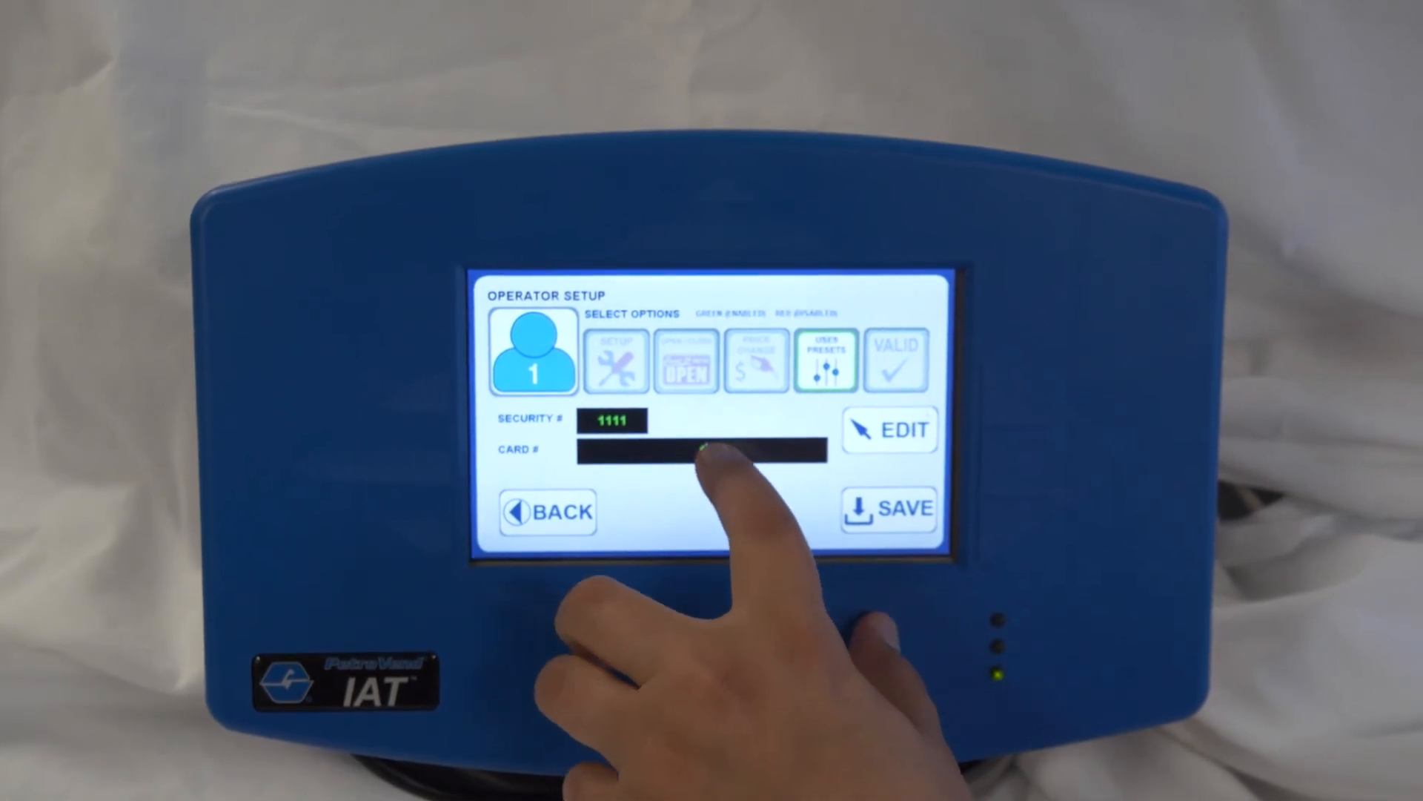
{"action": "left_click", "coordinate": [891, 430]}
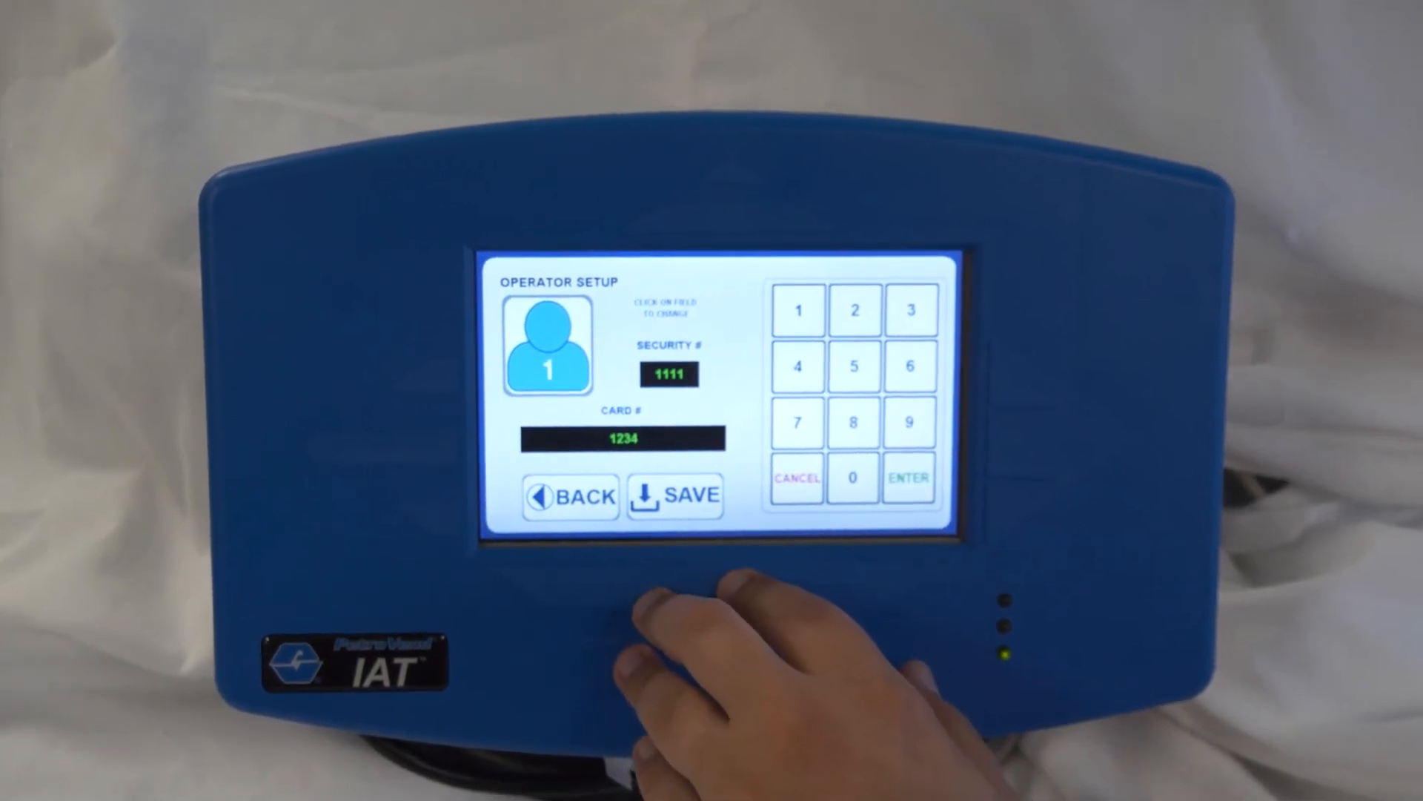
{"action": "left_click", "coordinate": [674, 496]}
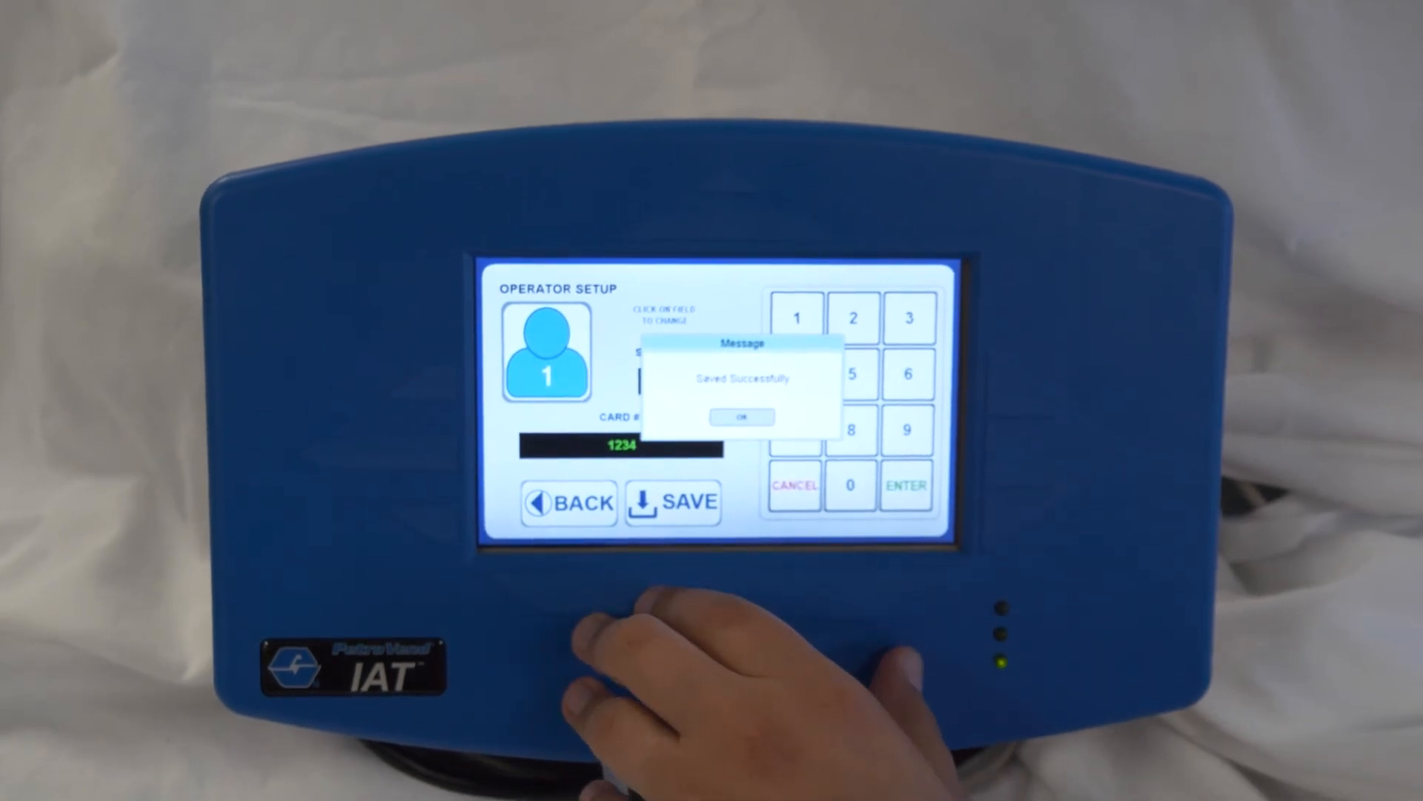
{"action": "left_click", "coordinate": [742, 418]}
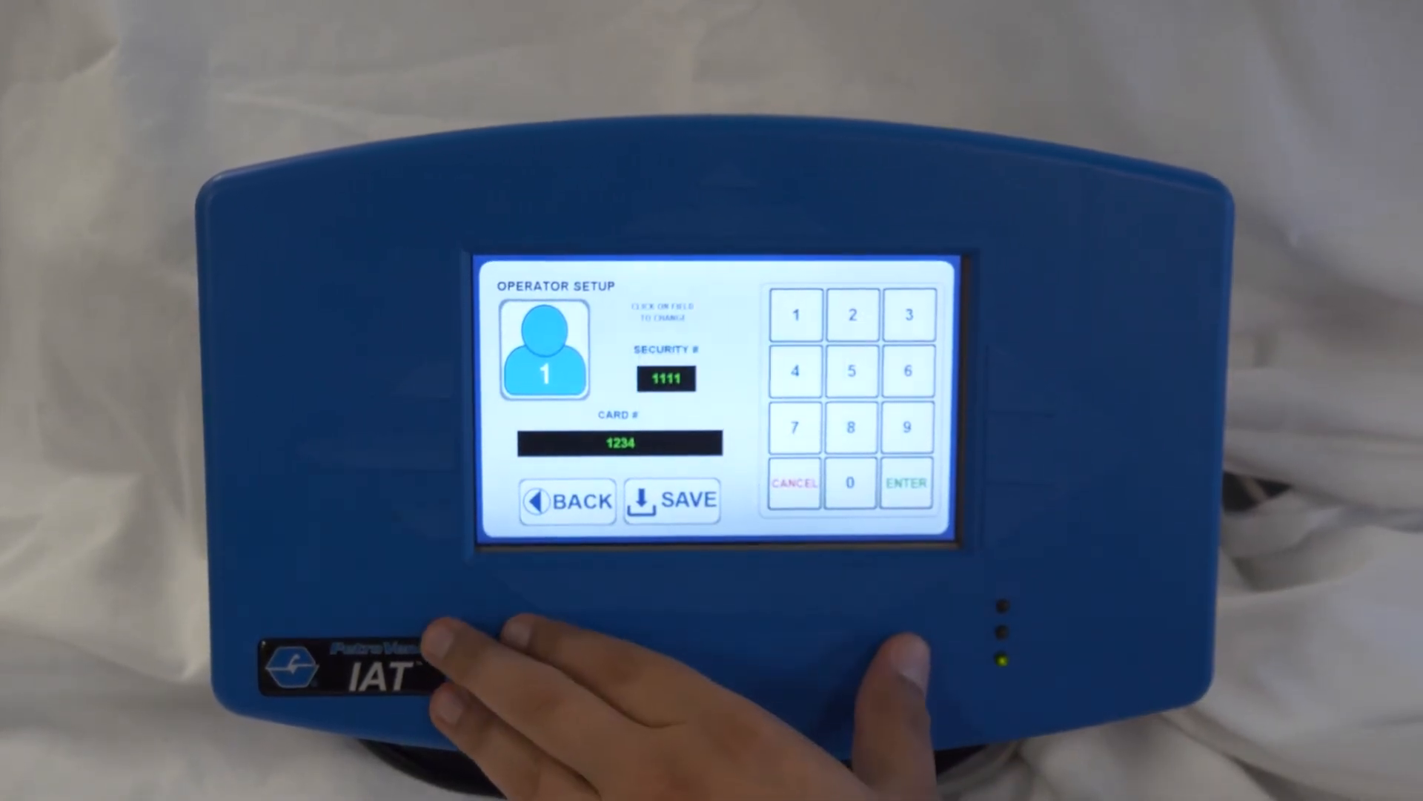